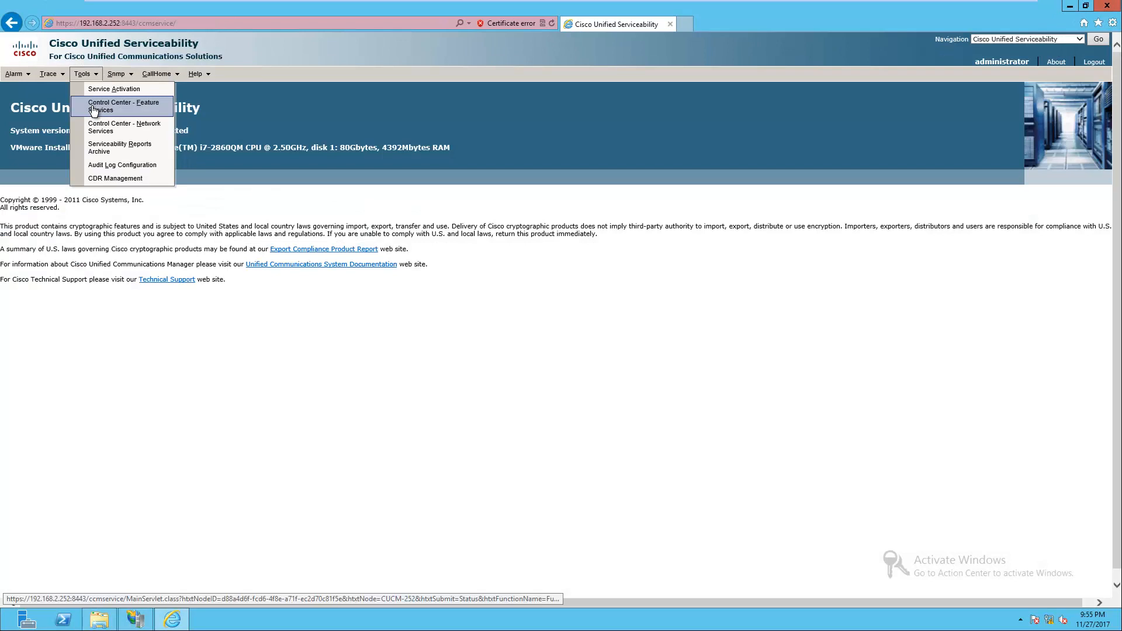
# - Show the Service Activation list for server CUCM-252
pyautogui.click(114, 88)
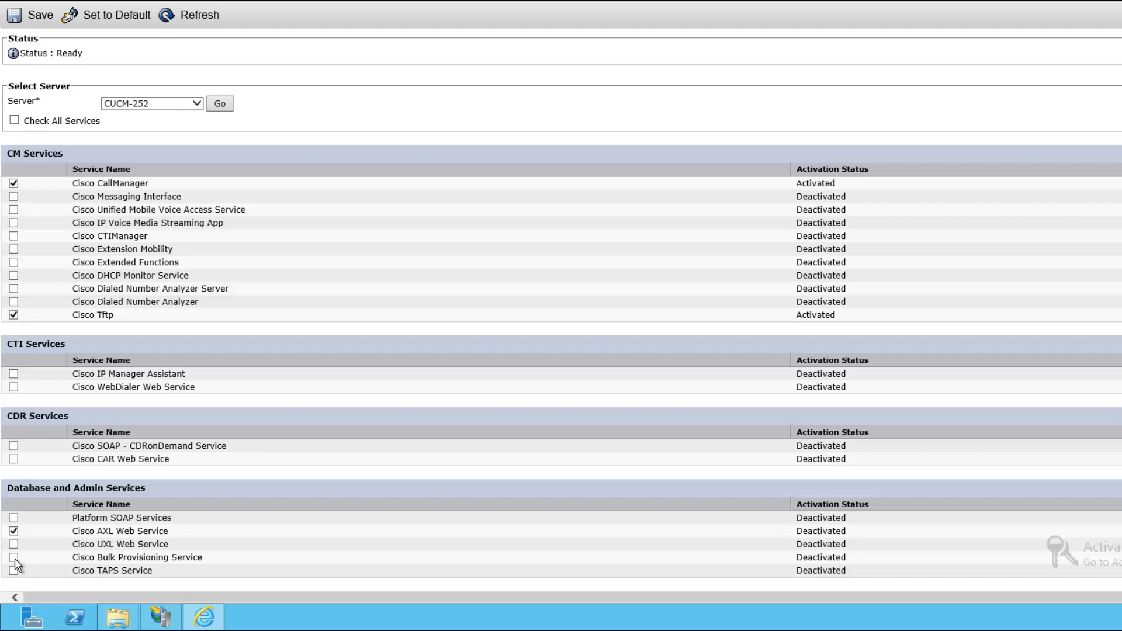
# - Mark Cisco Bulk Provisioning Service and Cisco TAPS Service for activation alongside AXL Web Service
pyautogui.click(13, 557)
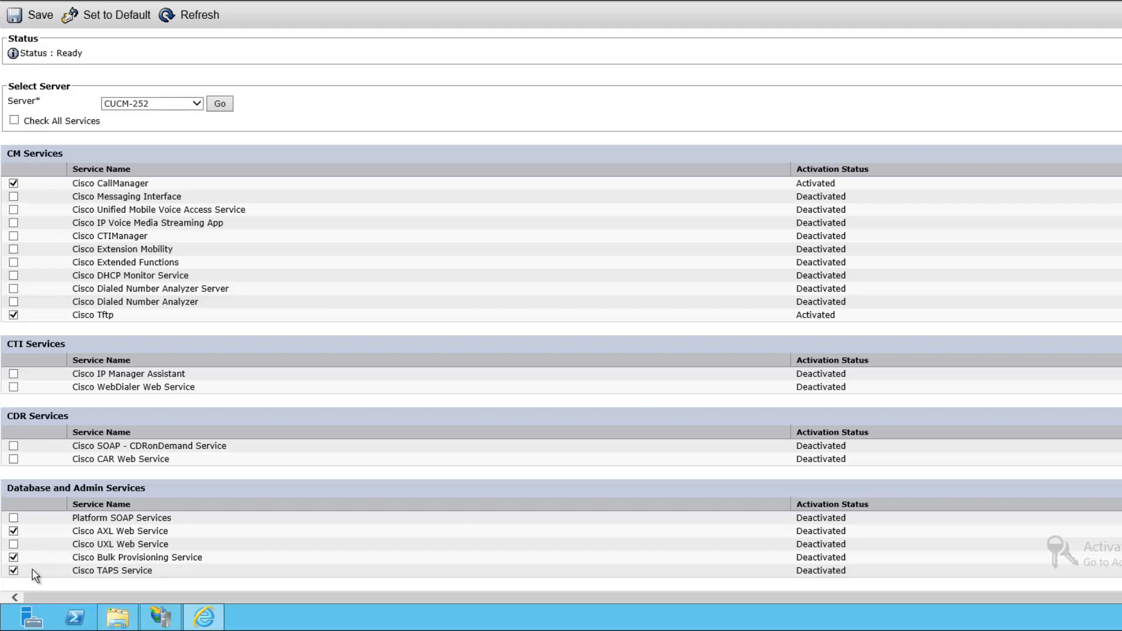
pyautogui.click(31, 15)
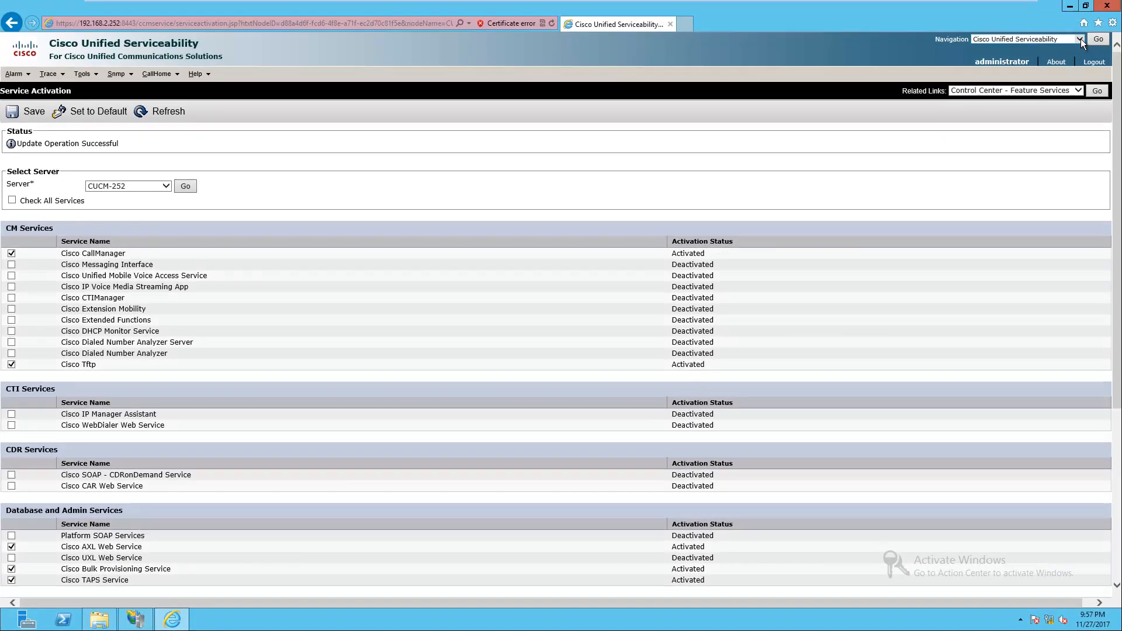